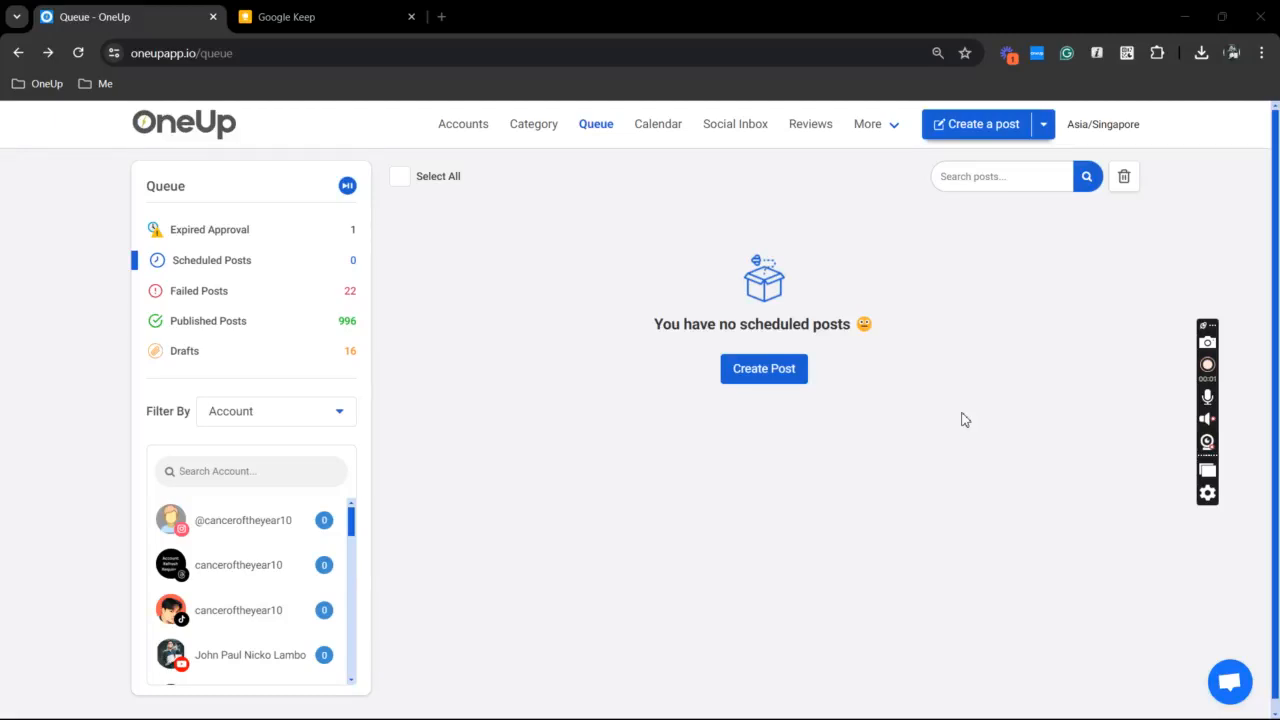
# Start a new Category 1 post and add the oneuptesting23 Instagram and TikTok accounts.
pyautogui.click(1207, 363)
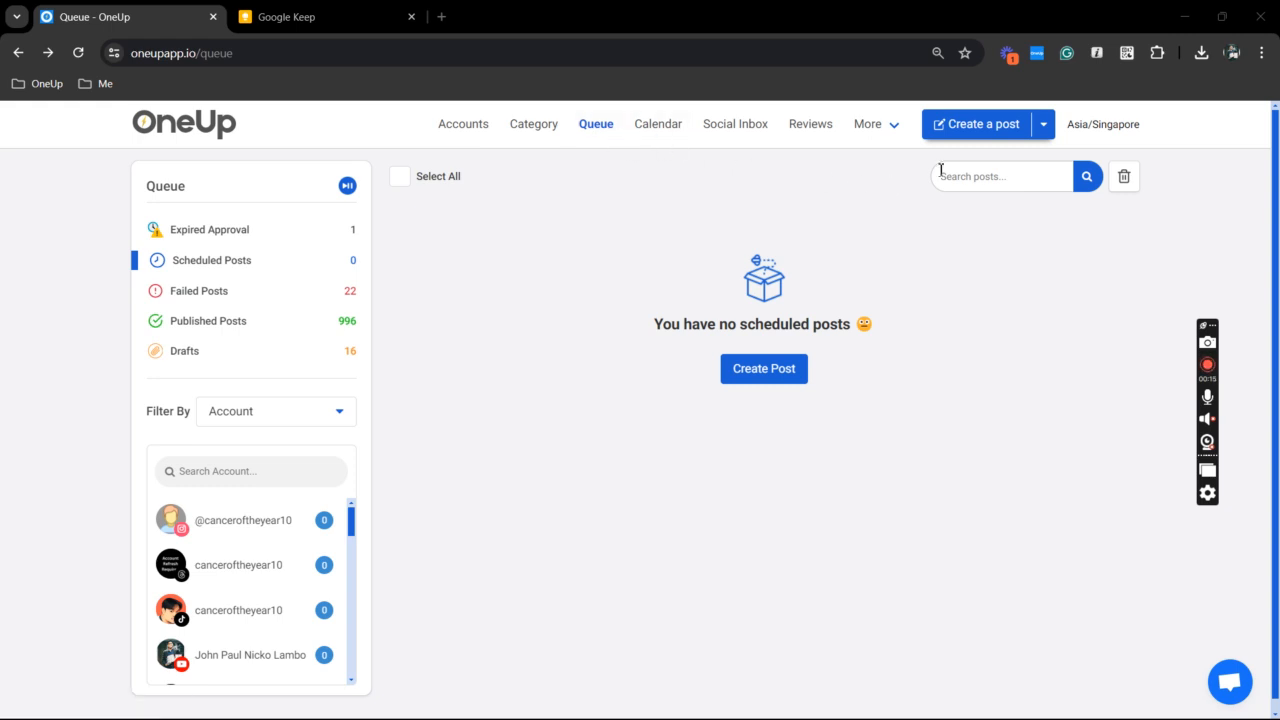
pyautogui.click(981, 124)
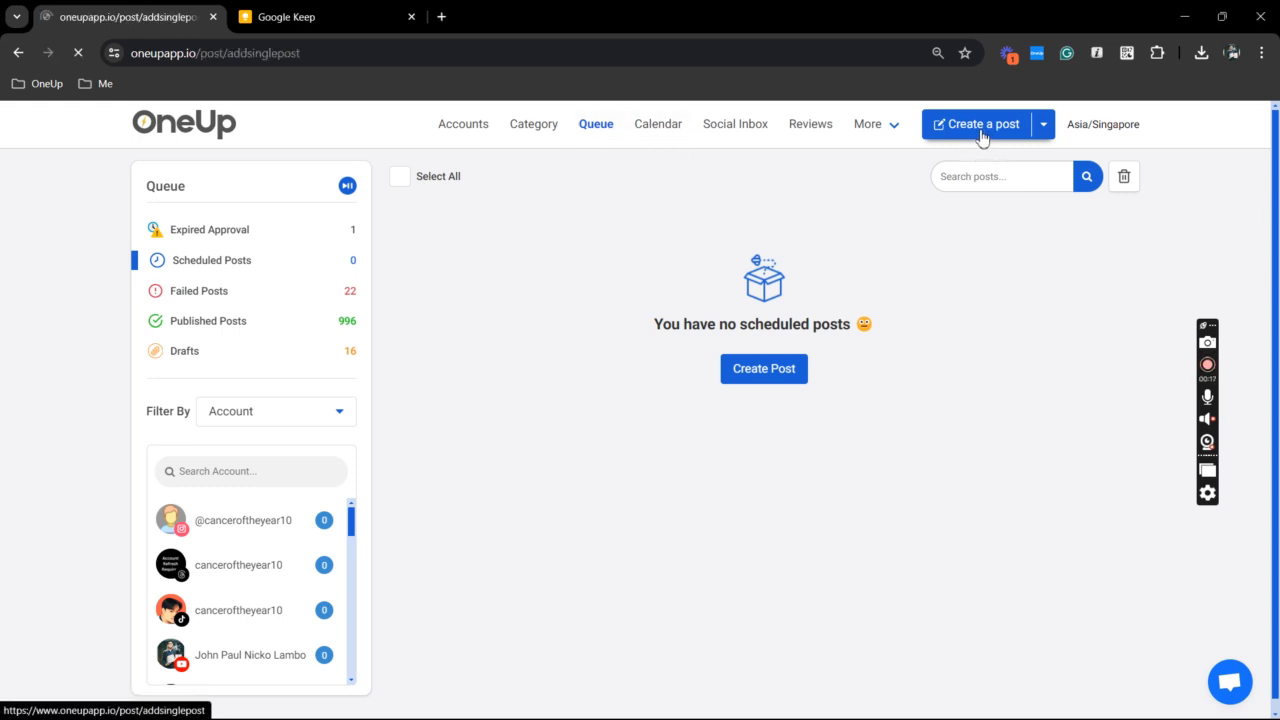
pyautogui.click(981, 124)
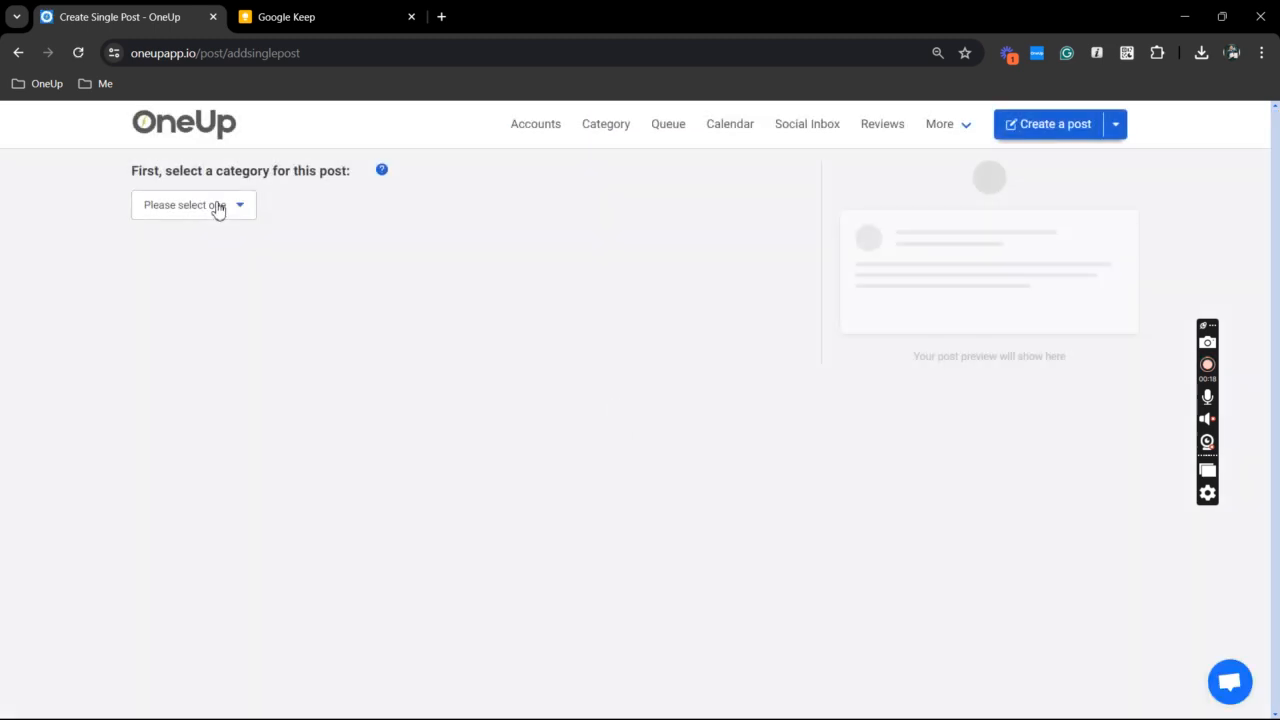
pyautogui.click(193, 204)
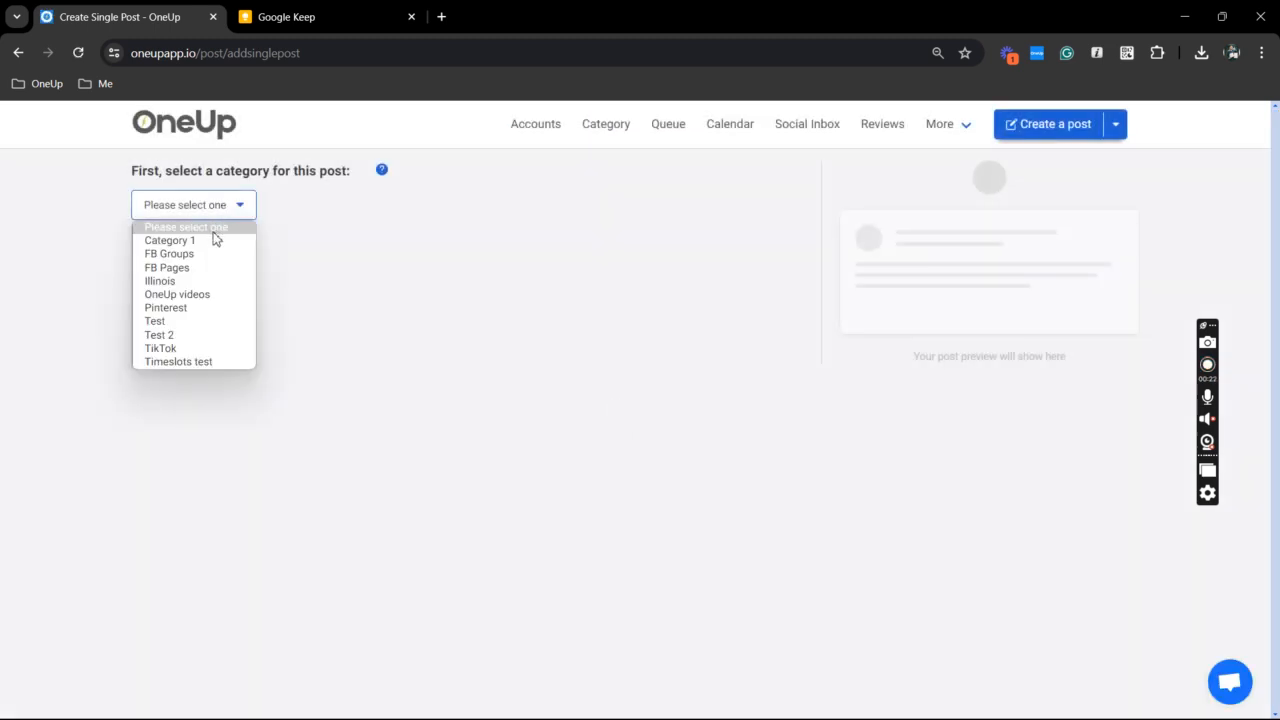
pyautogui.click(170, 240)
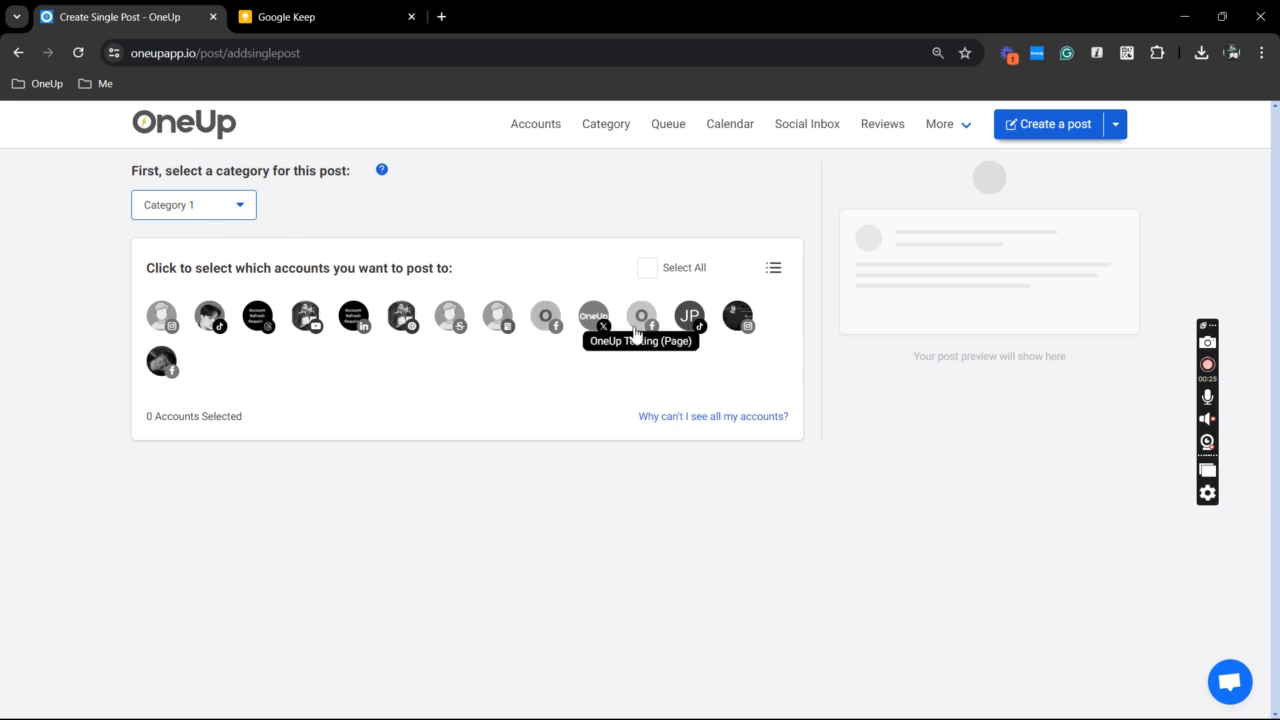
pyautogui.moveTo(738, 317)
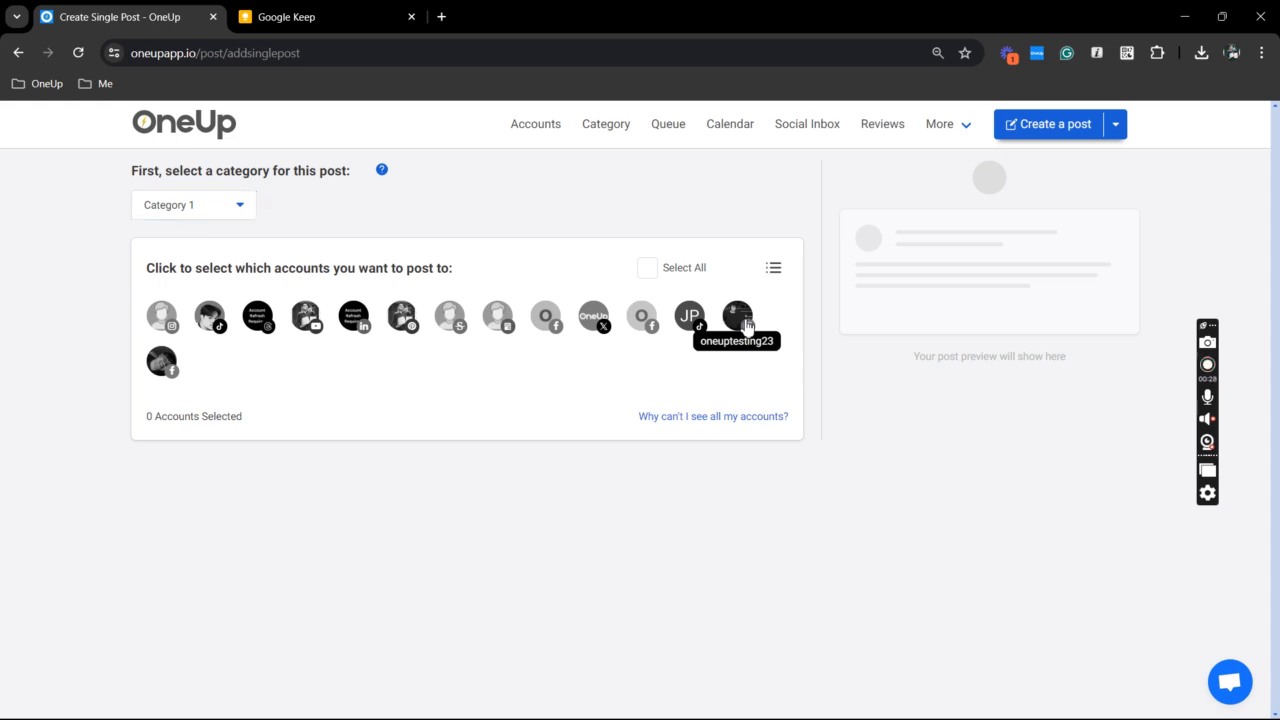
pyautogui.click(737, 316)
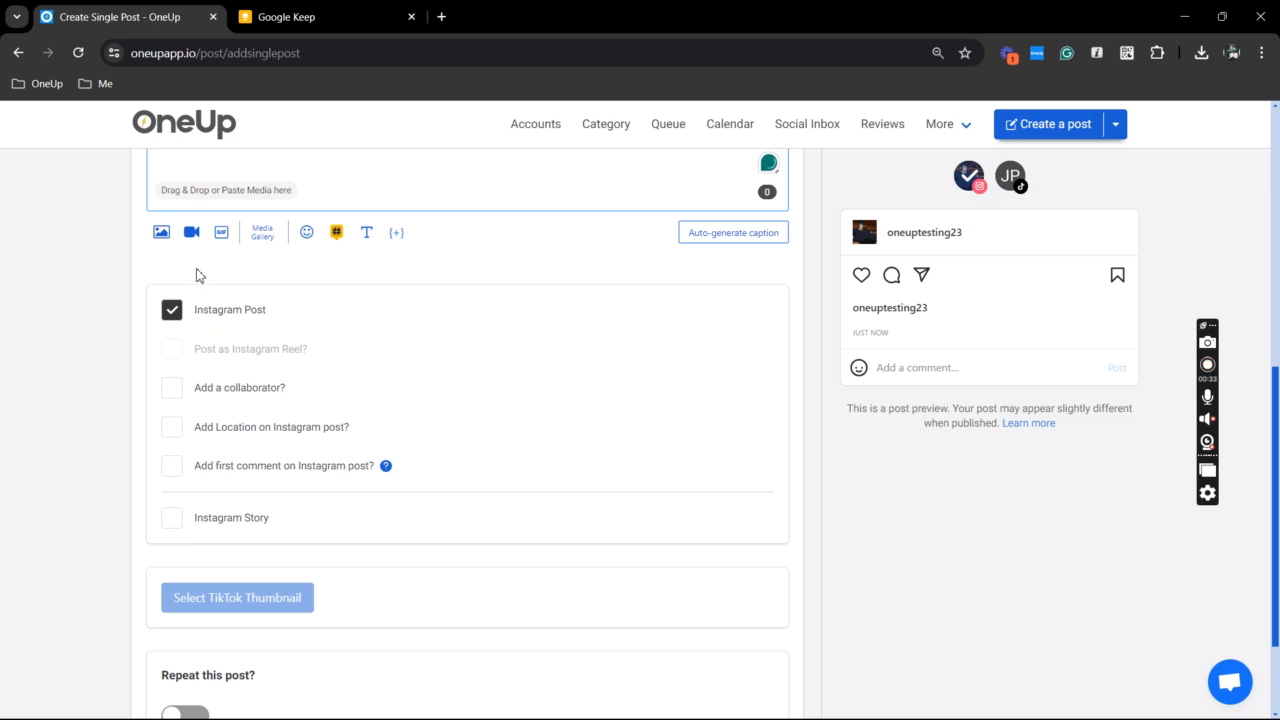
# Attach the night-city video lv_0_20240611203415.mp4 from the computer and upload it to the post.
pyautogui.click(191, 232)
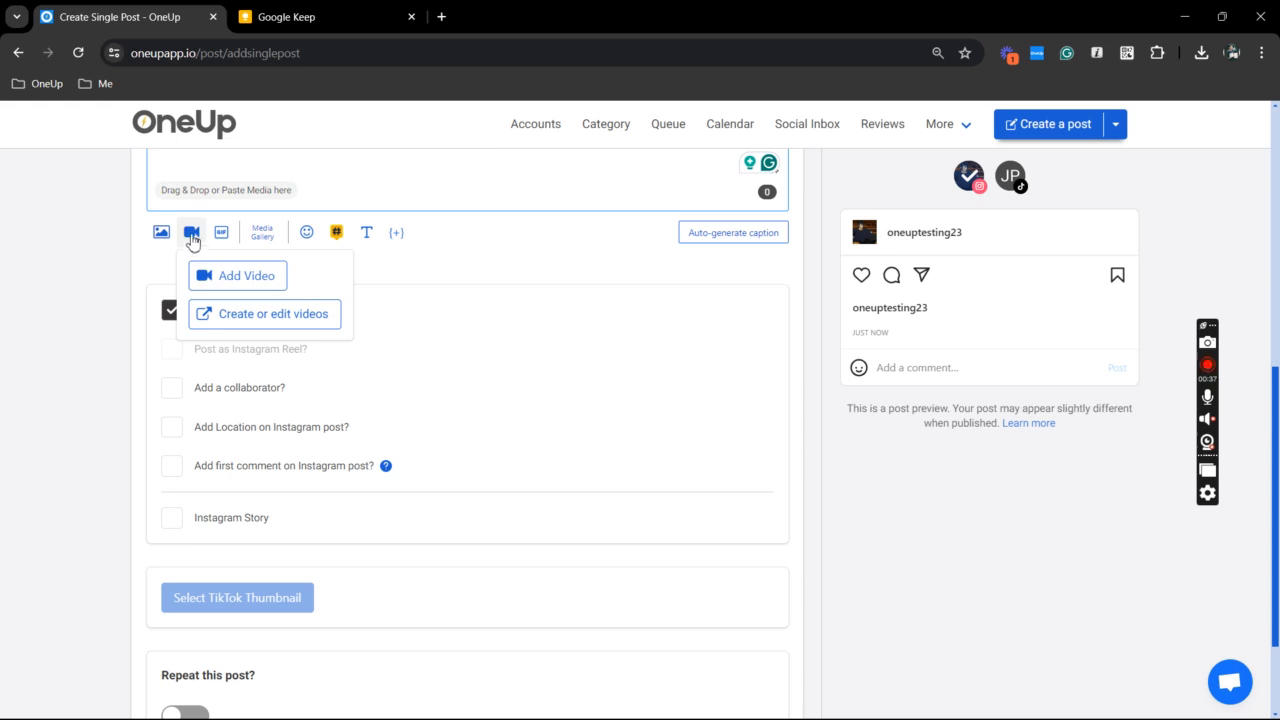
pyautogui.click(247, 275)
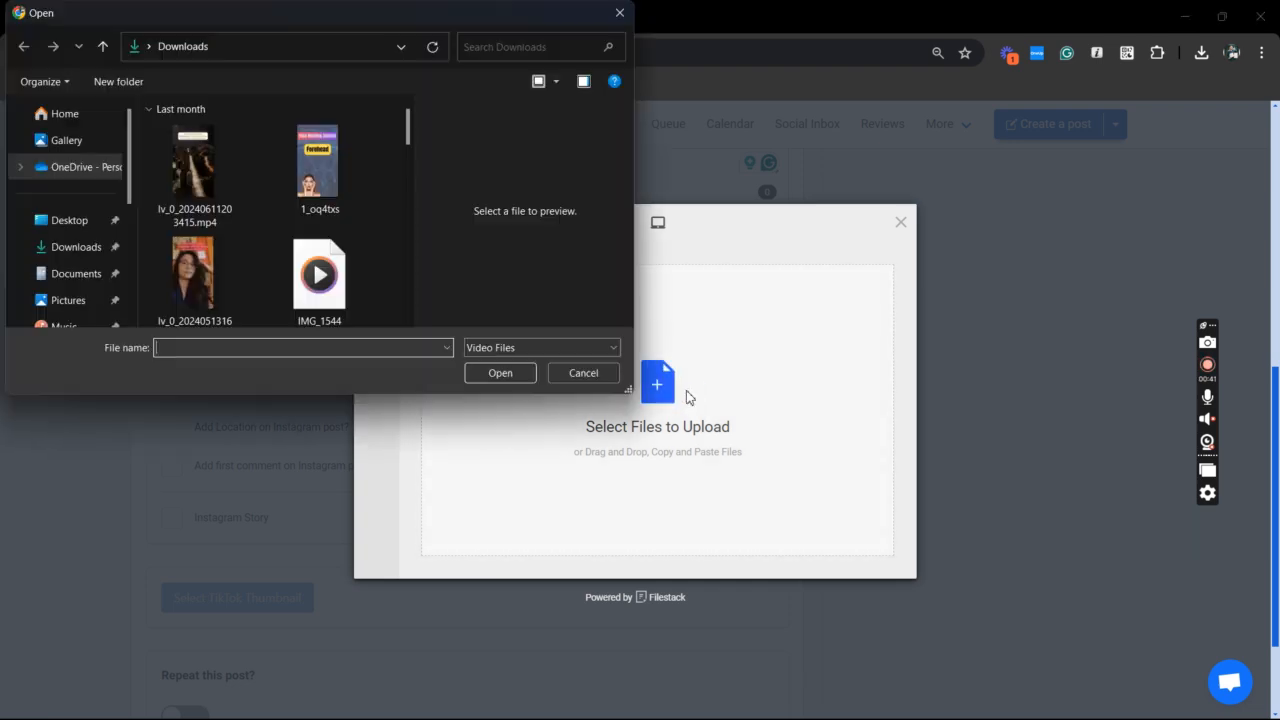
pyautogui.click(195, 160)
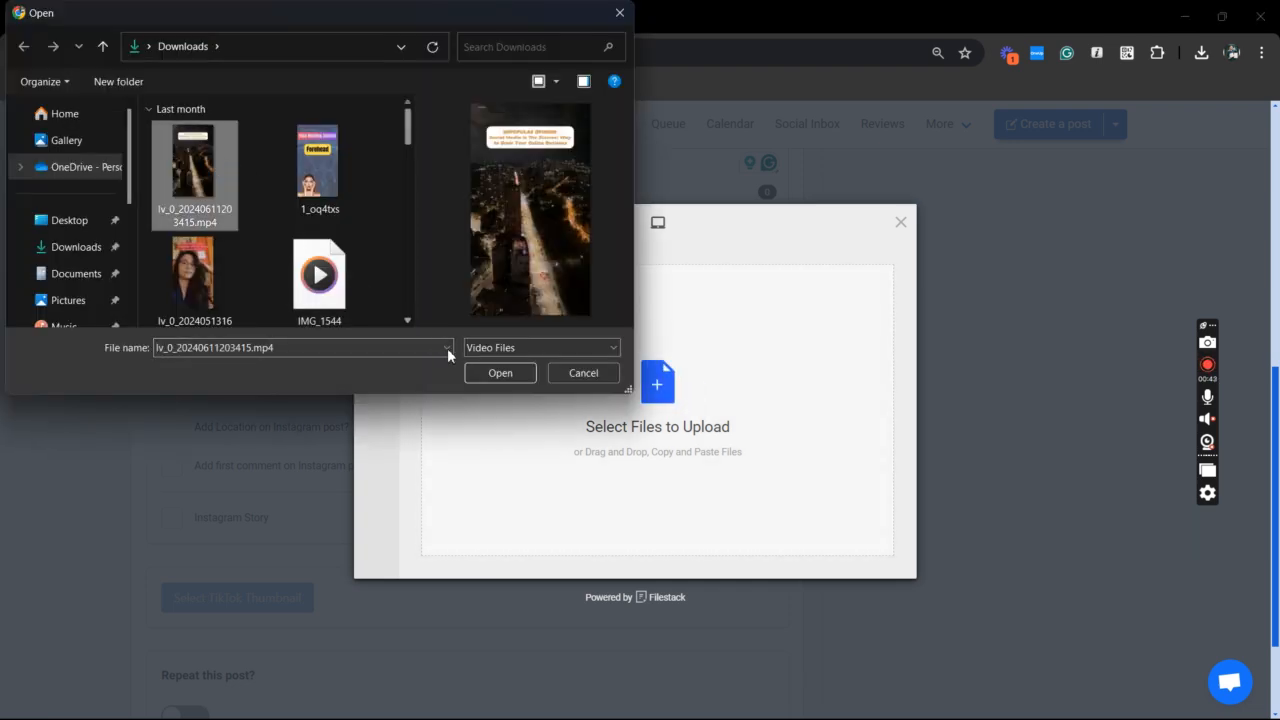
pyautogui.click(500, 372)
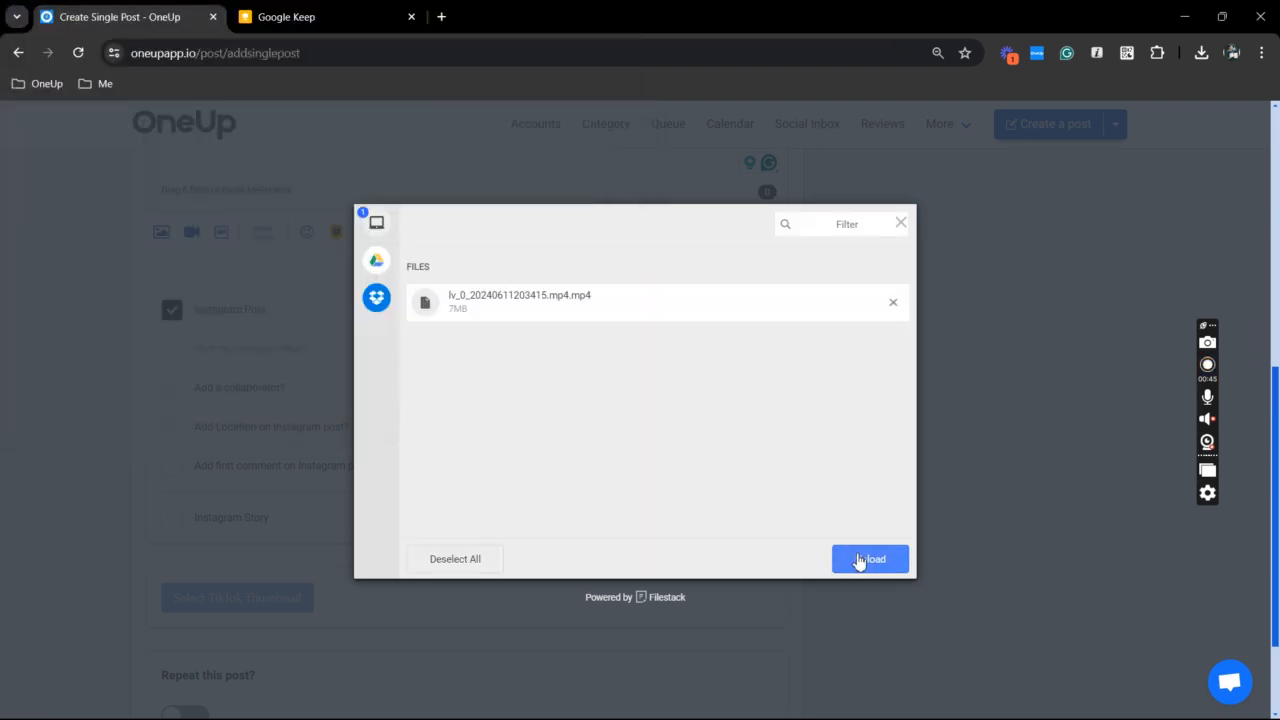
pyautogui.click(869, 558)
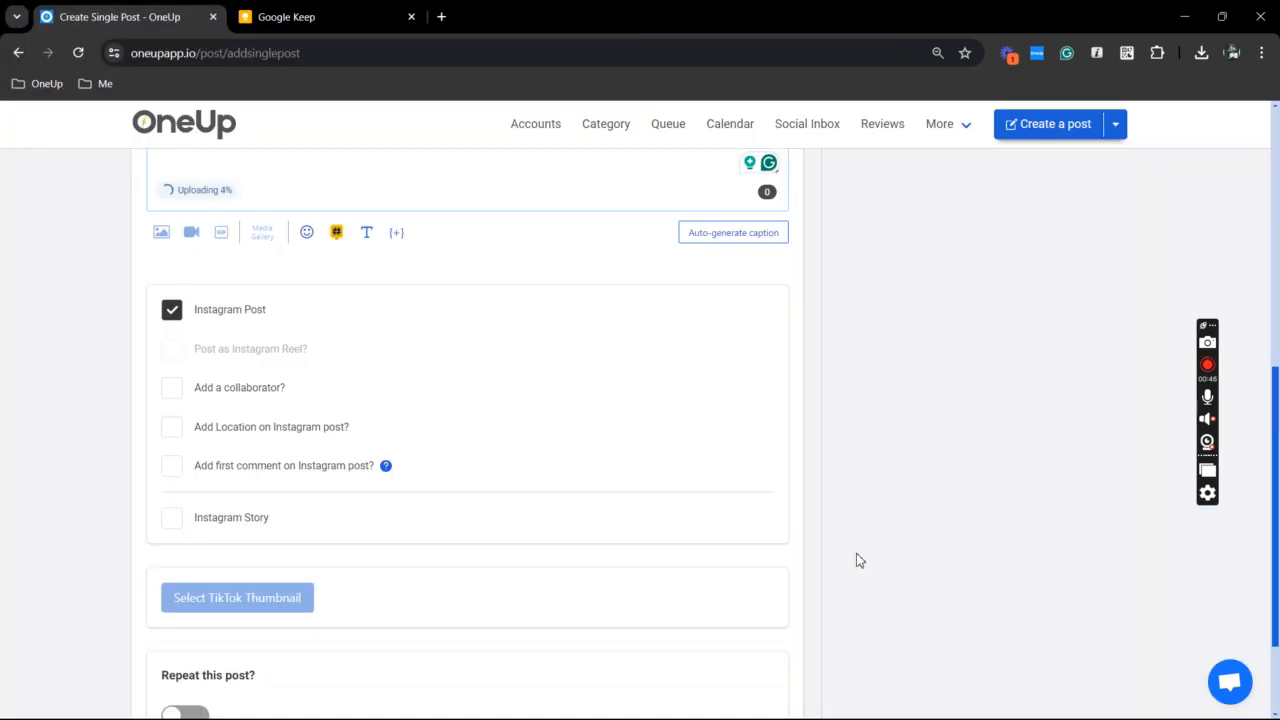
# Publish the video as an Instagram Reel with Share to Feed off, plus an Instagram Story.
pyautogui.scroll(-3)
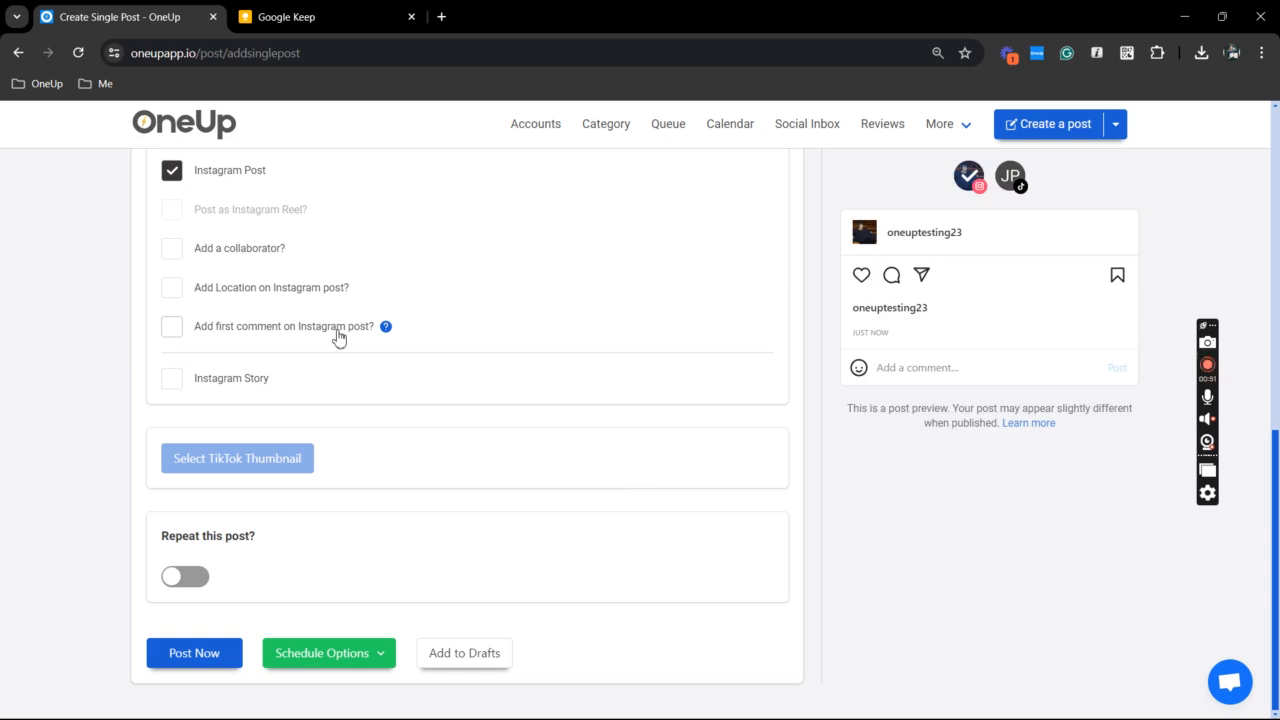
pyautogui.click(171, 209)
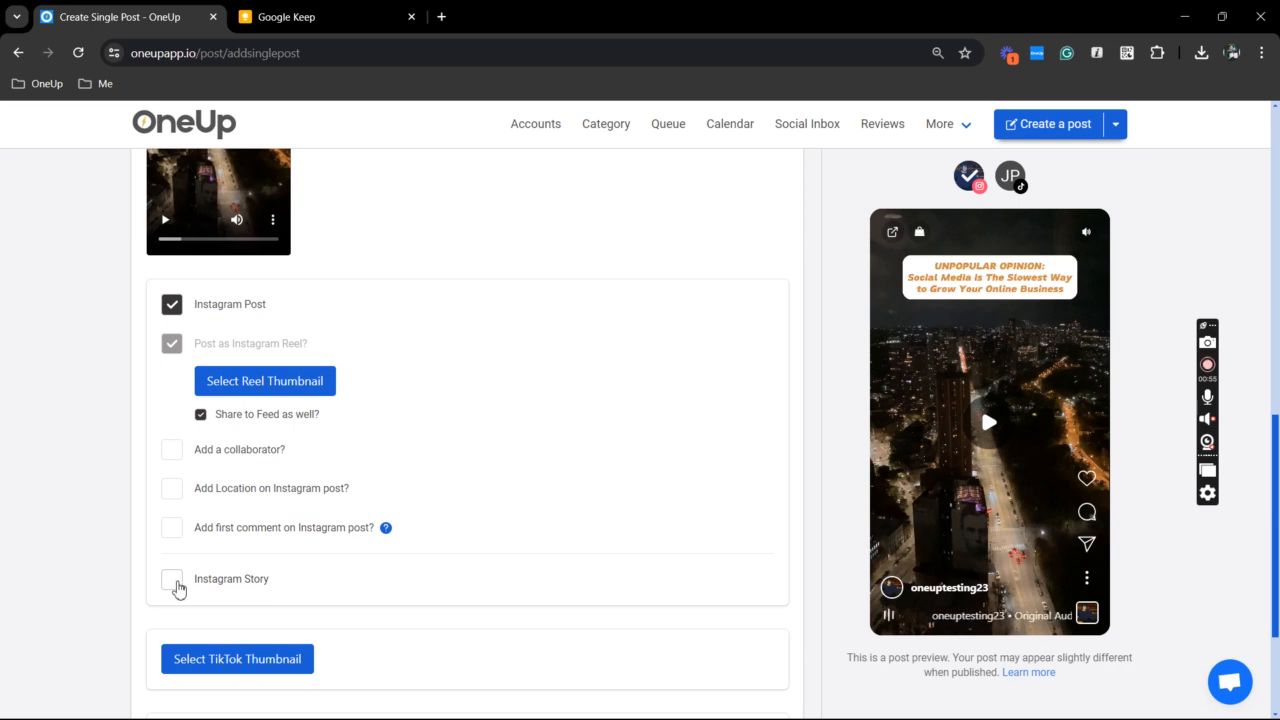
pyautogui.click(172, 579)
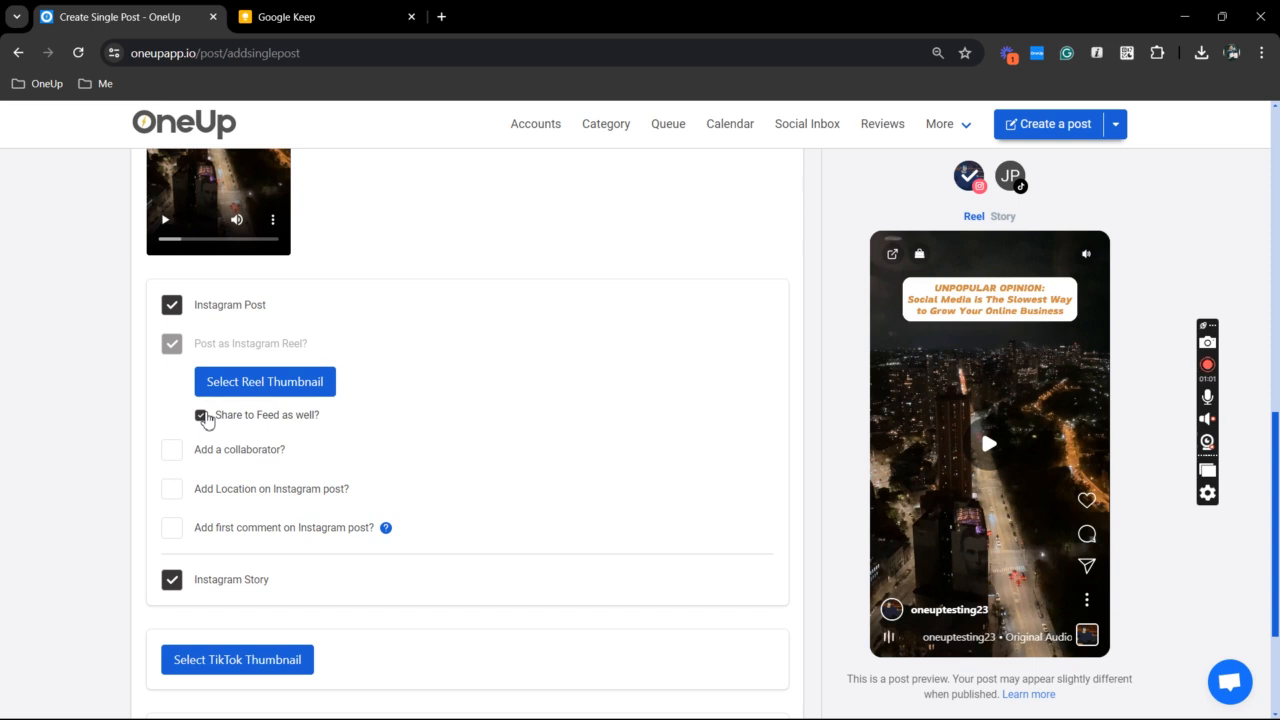
pyautogui.click(171, 414)
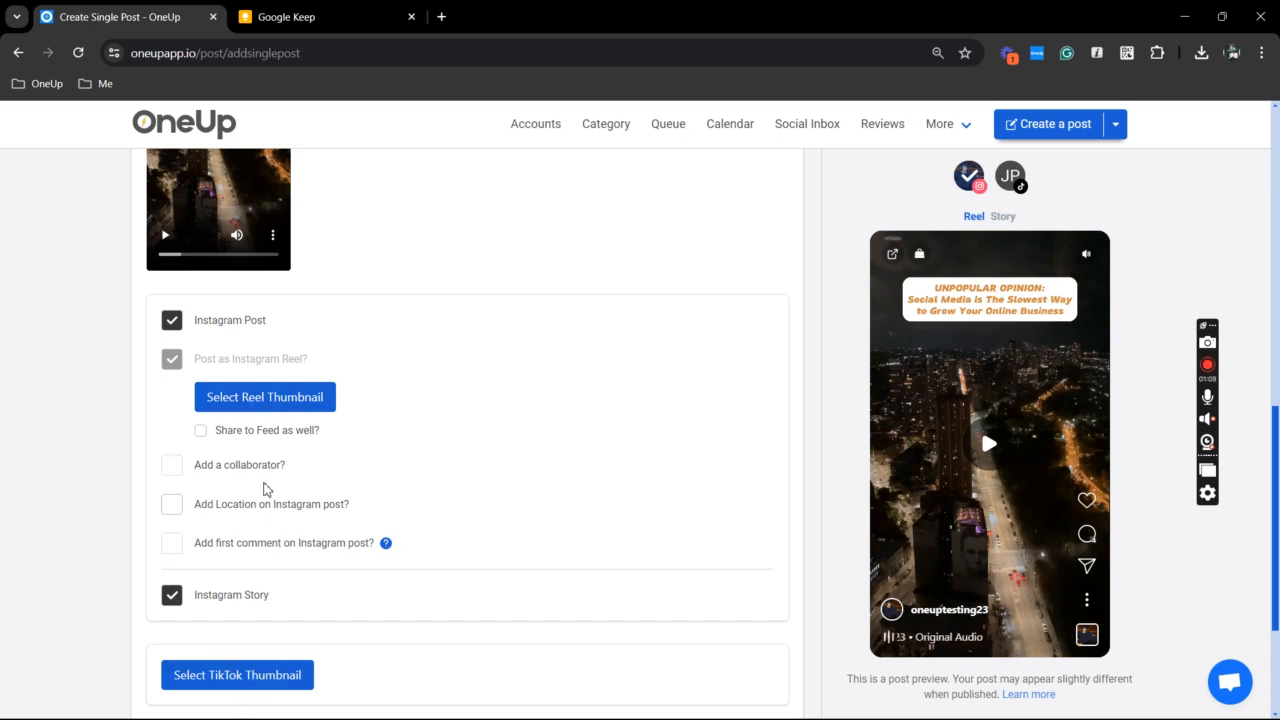
pyautogui.scroll(-3)
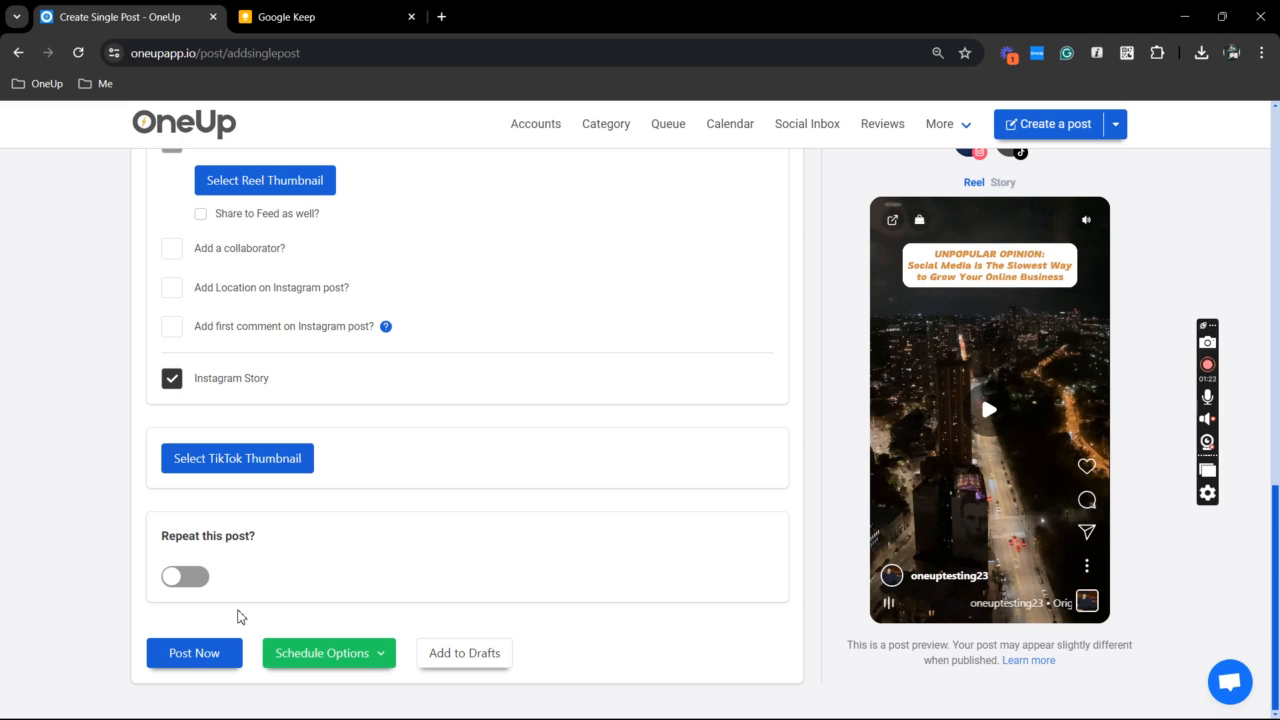
# Reveal the Schedule Options and choose to set a specific date and time.
pyautogui.click(321, 653)
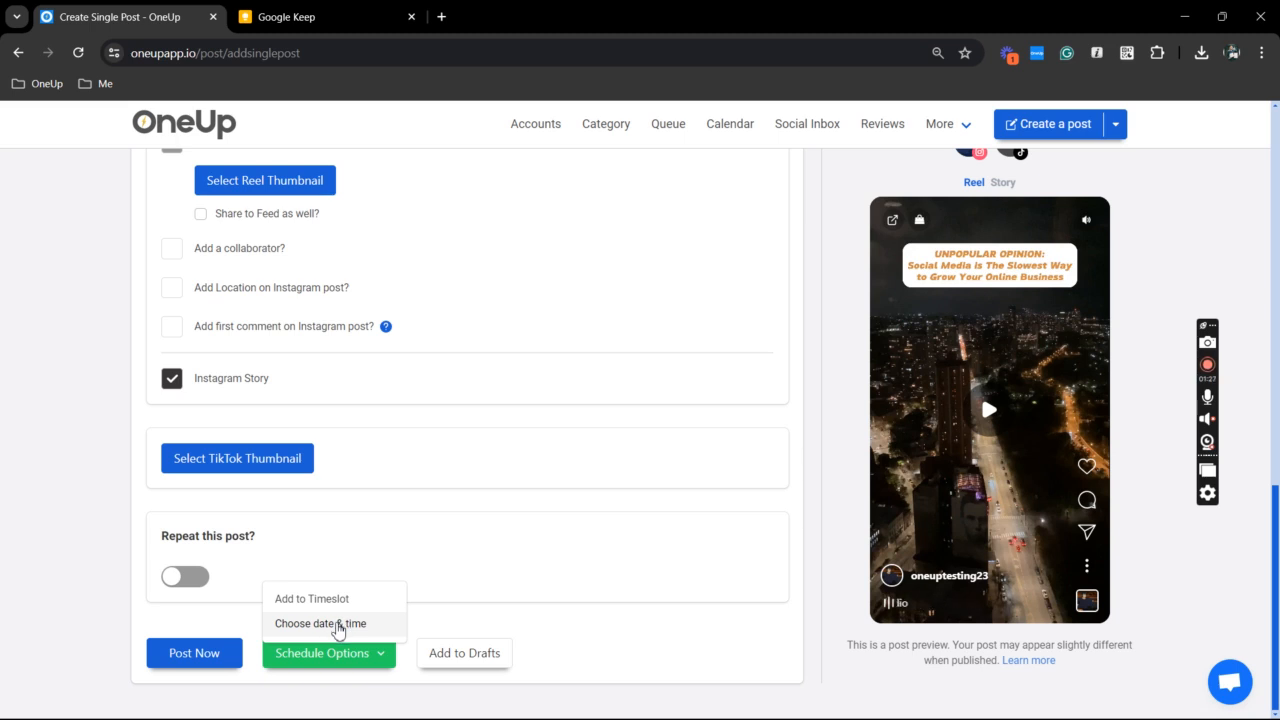
pyautogui.click(320, 623)
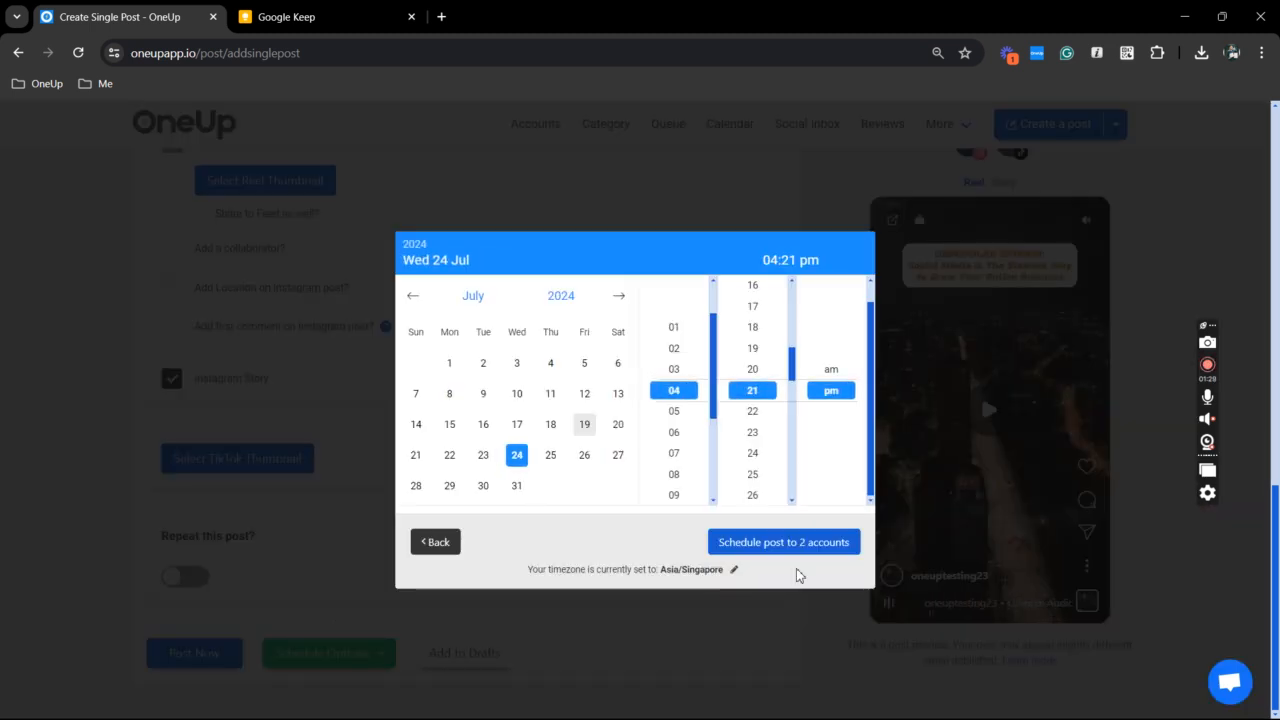
# Schedule the post for Wed 24 Jul 2024 at 04:21 pm to both accounts.
pyautogui.click(784, 541)
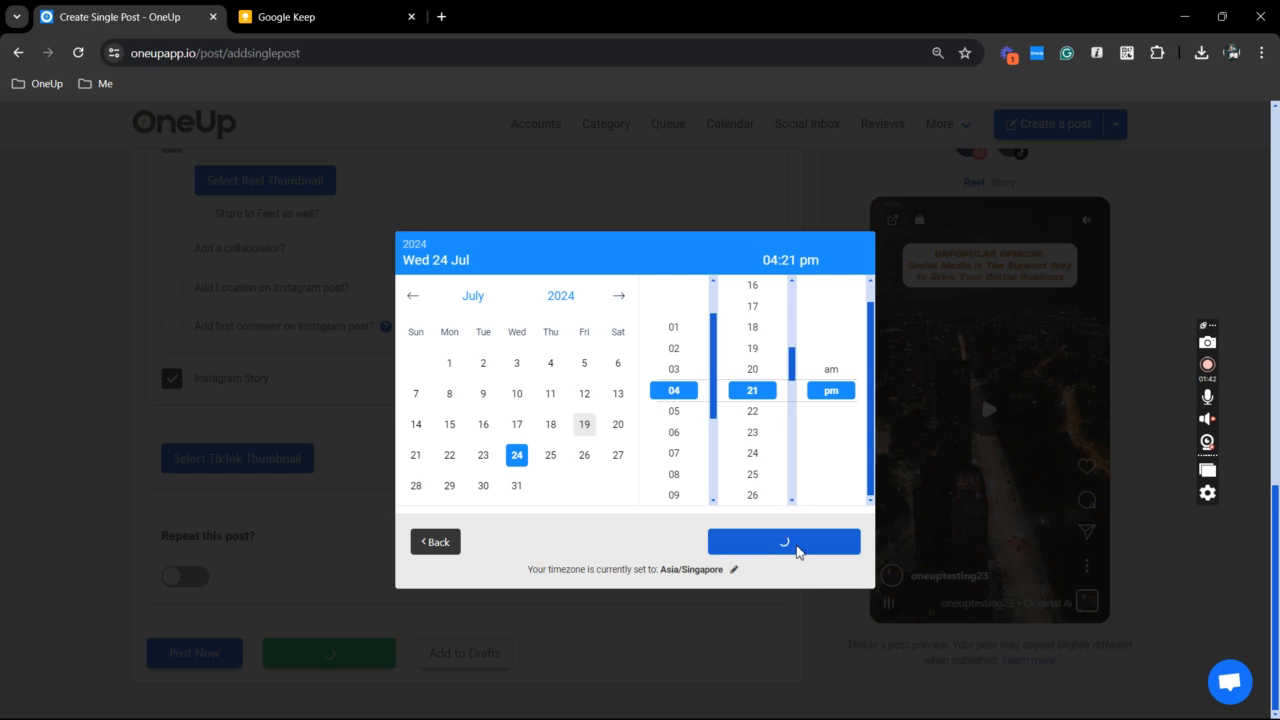
pyautogui.click(783, 541)
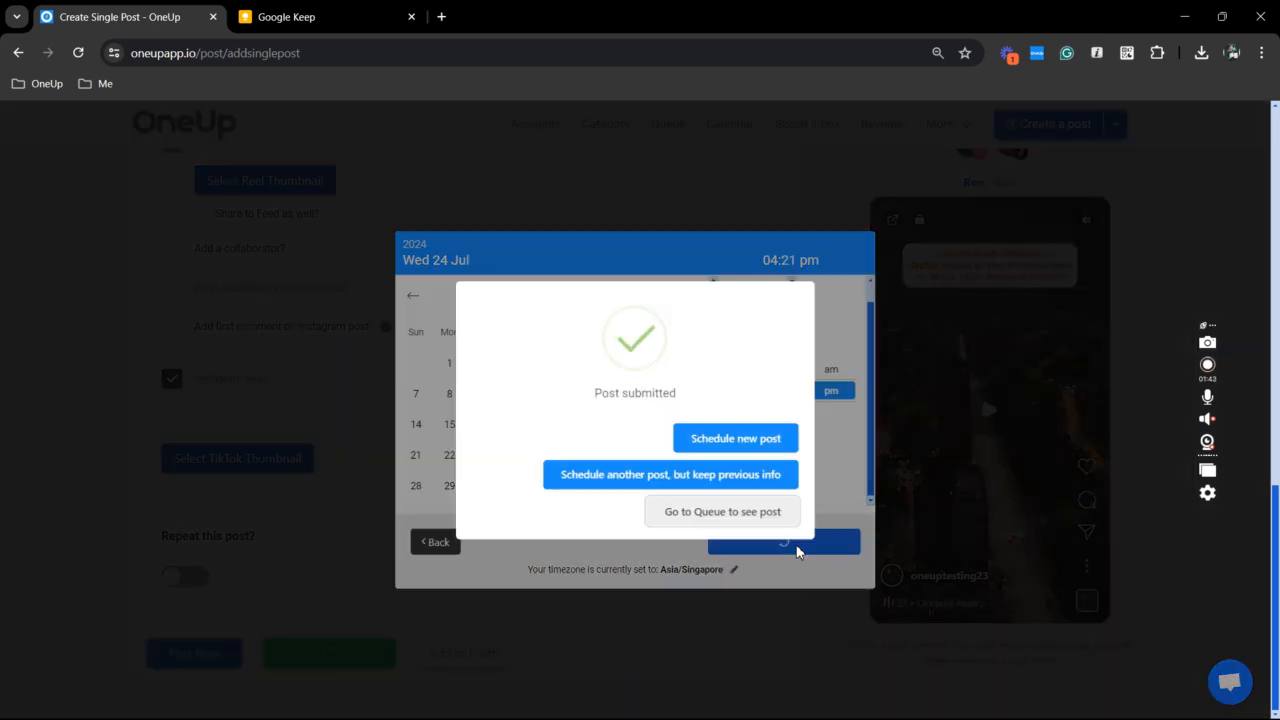